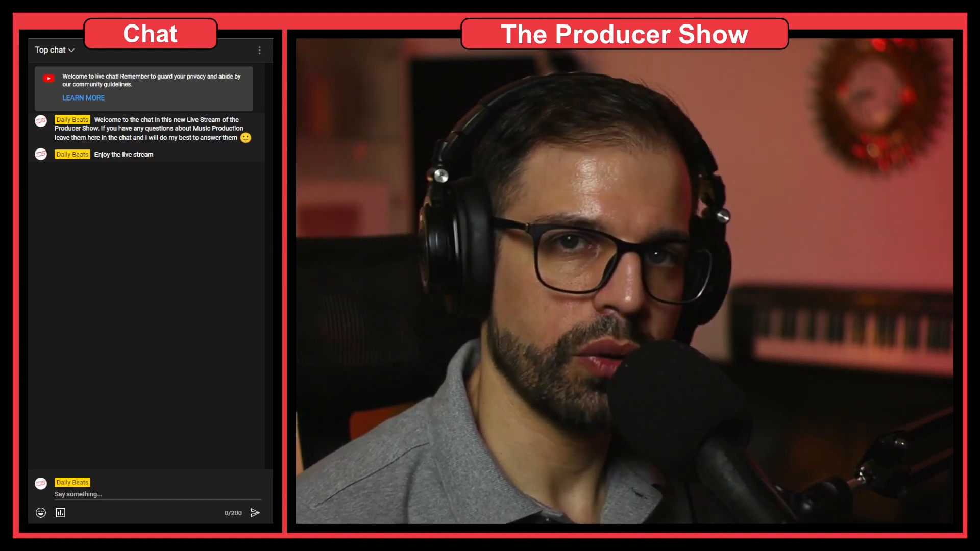
{"action": "mouse_move", "coordinate": [107, 286]}
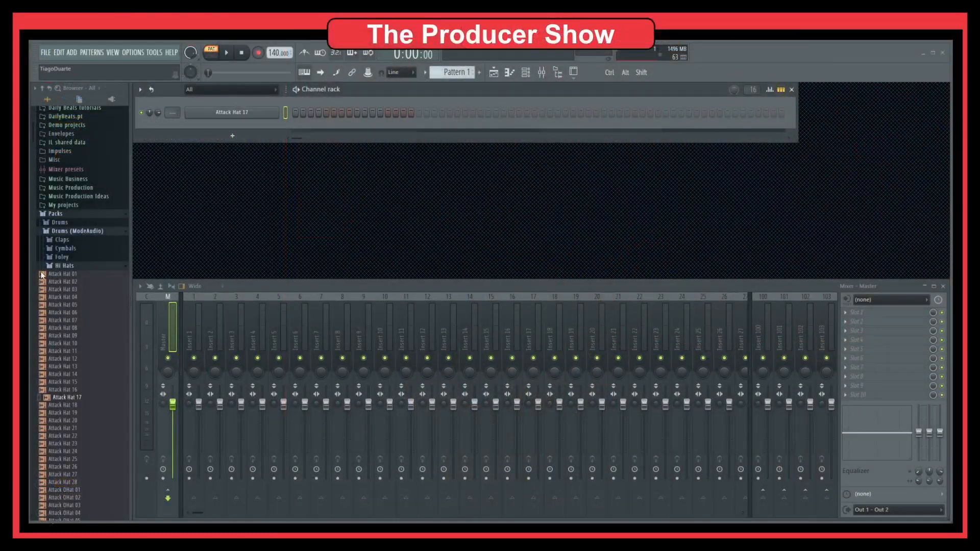
Show the Attack Hat 17 channel's menu with the Fill each and Advanced fill options
{"action": "right_click", "coordinate": [231, 112]}
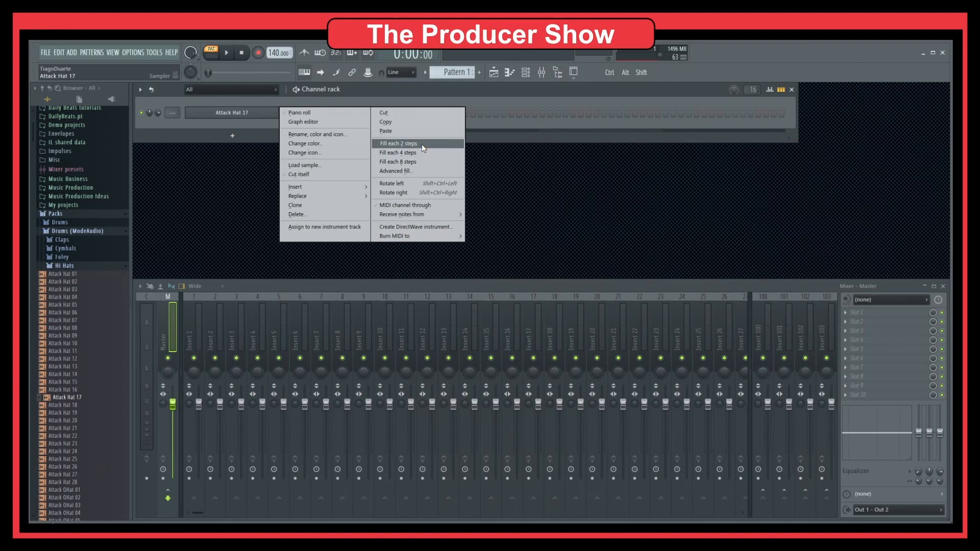
{"action": "mouse_move", "coordinate": [412, 162]}
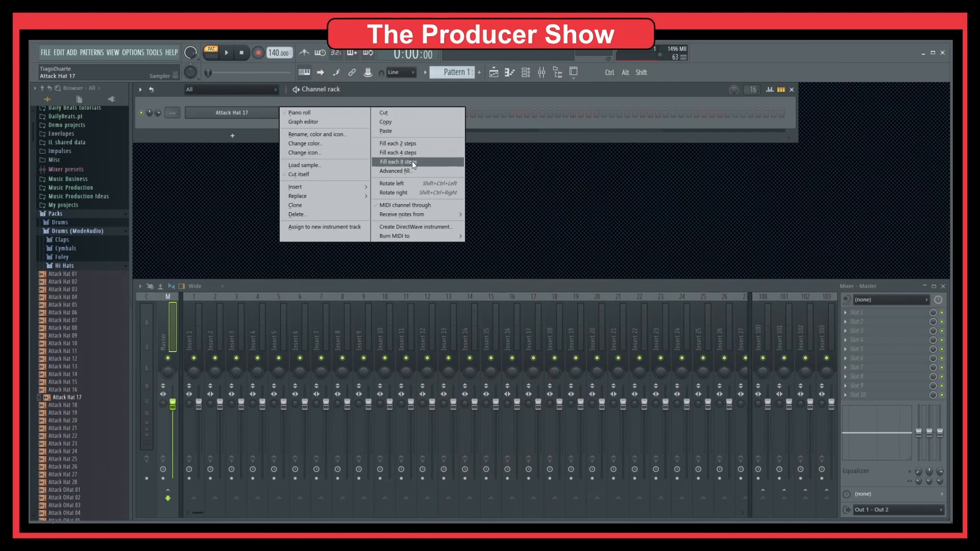
{"action": "mouse_move", "coordinate": [417, 148]}
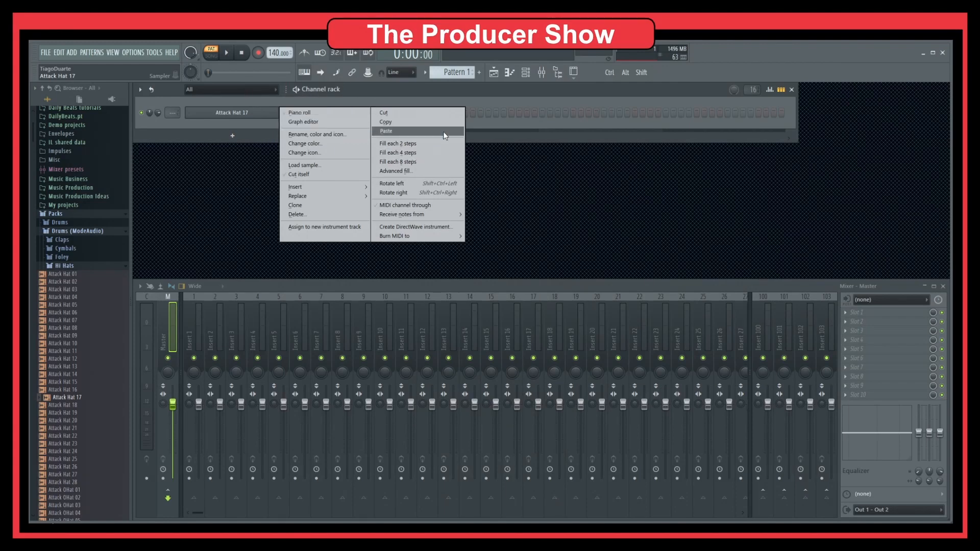
{"action": "mouse_move", "coordinate": [417, 171]}
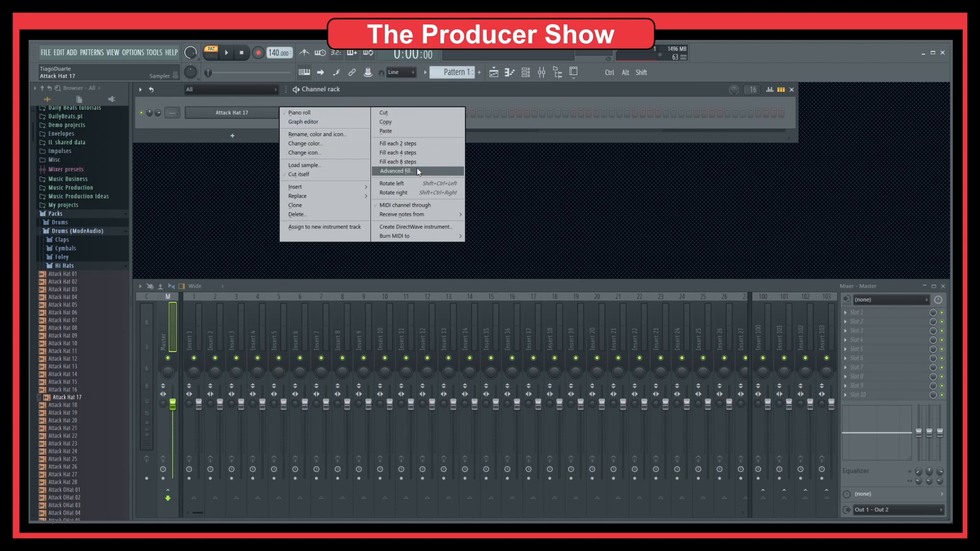
{"action": "mouse_move", "coordinate": [403, 144]}
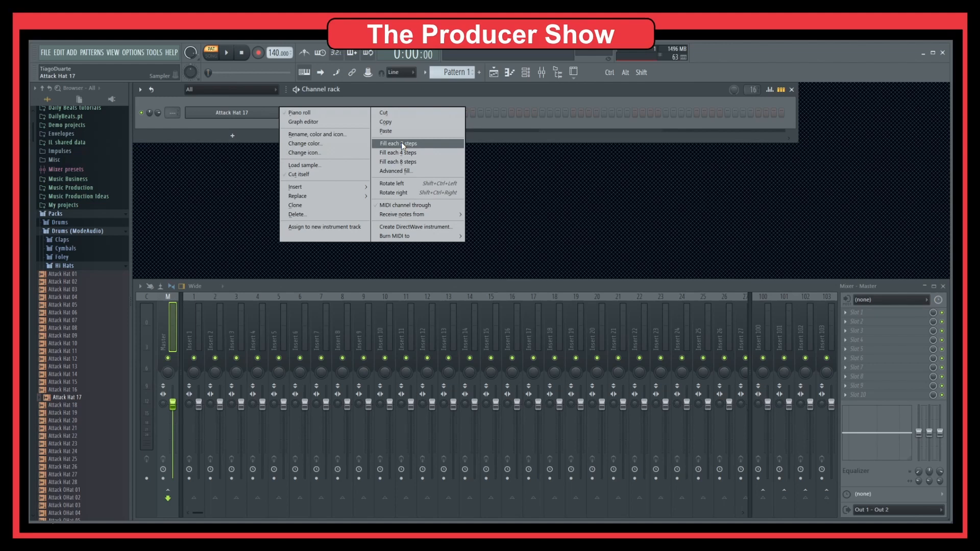
{"action": "mouse_move", "coordinate": [402, 174]}
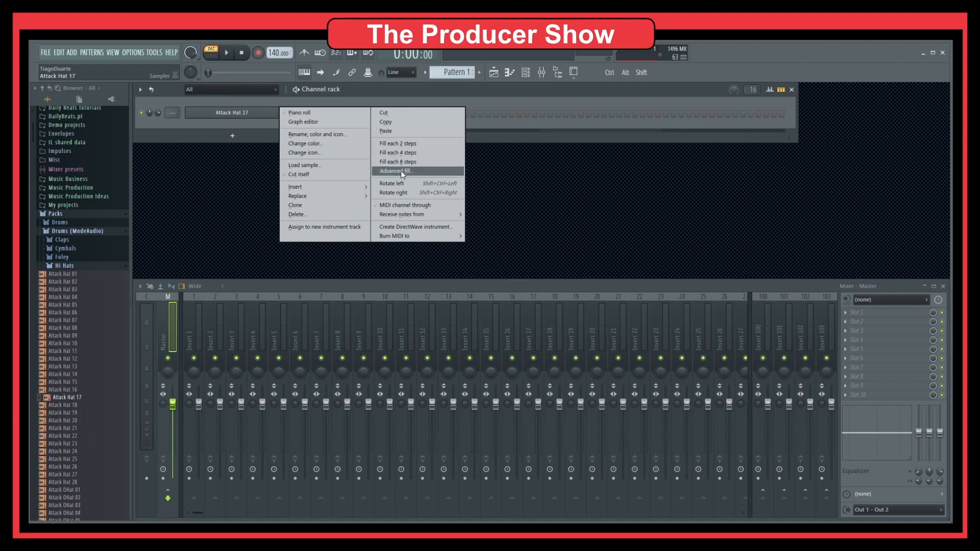
Set the Attack Hat 17 Advanced fill to a 32-step sequence with interval 3
{"action": "left_click", "coordinate": [394, 171]}
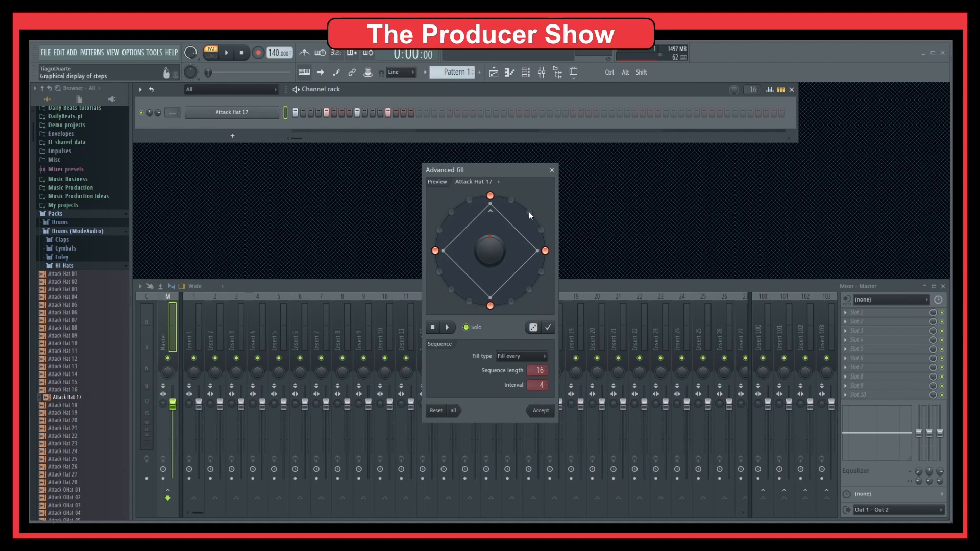
{"action": "left_click_drag", "start_coordinate": [491, 250], "coordinate": [494, 261]}
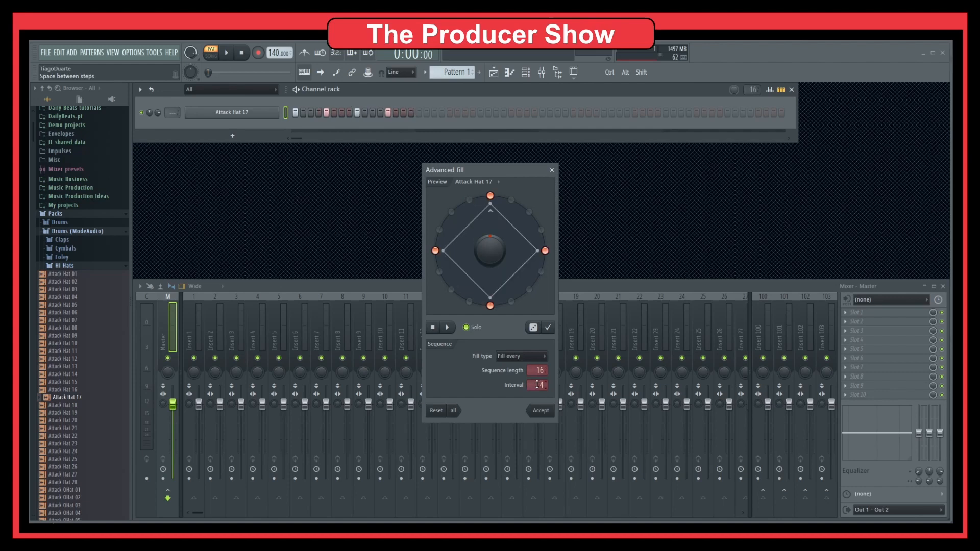
{"action": "left_click_drag", "start_coordinate": [539, 384], "coordinate": [539, 390]}
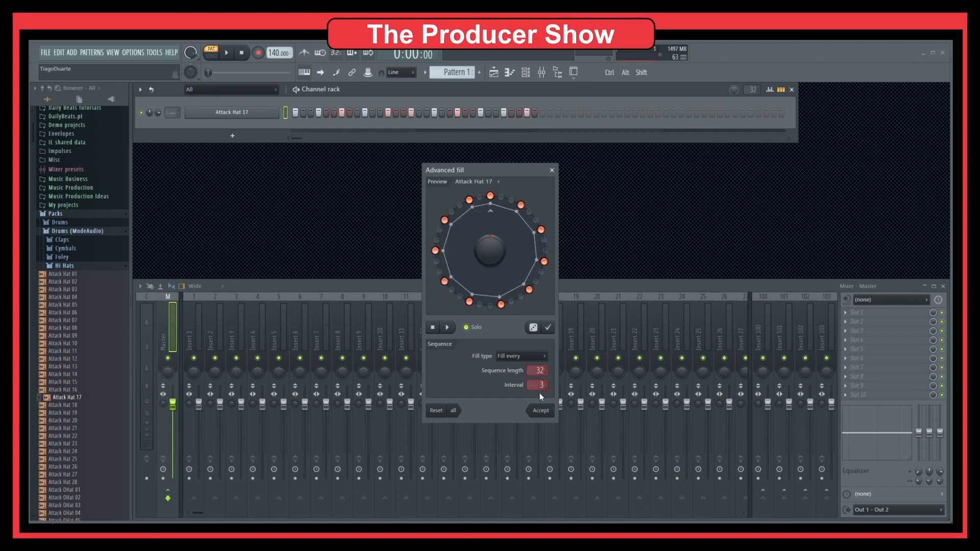
{"action": "left_click", "coordinate": [226, 53]}
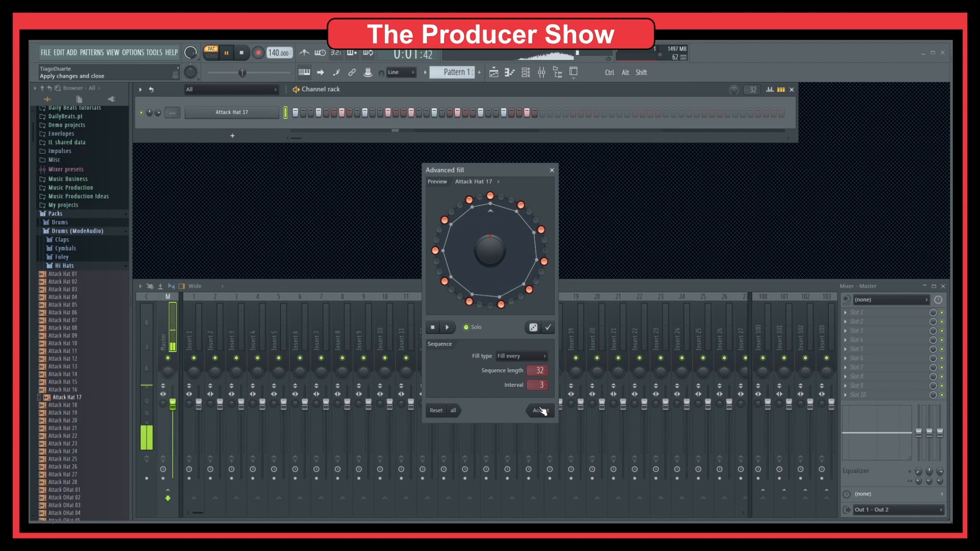
{"action": "left_click_drag", "start_coordinate": [489, 251], "coordinate": [490, 244]}
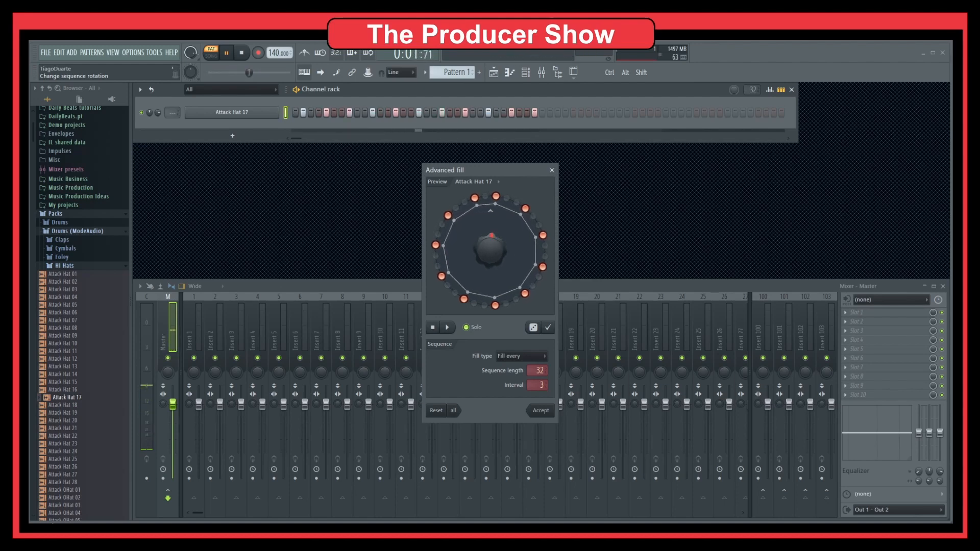
{"action": "left_click", "coordinate": [447, 327]}
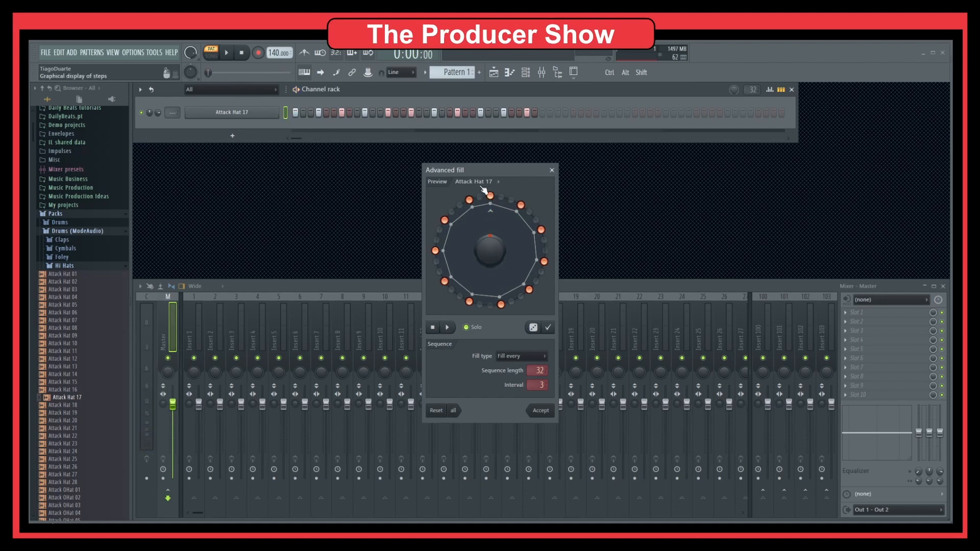
Rotate the hat fill, set Interval to 6, and switch Fill type to Manual
{"action": "left_click_drag", "start_coordinate": [490, 244], "coordinate": [489, 235]}
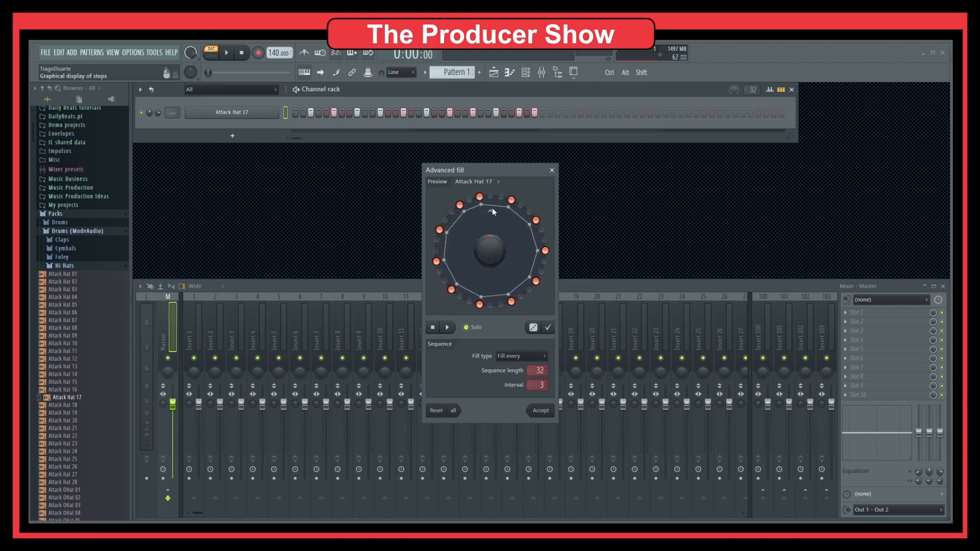
{"action": "left_click_drag", "start_coordinate": [491, 251], "coordinate": [490, 250]}
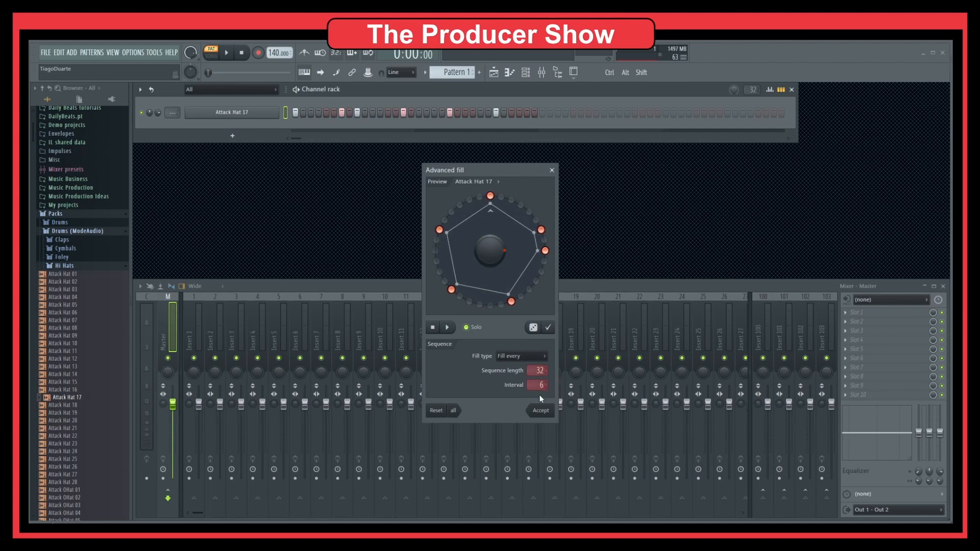
{"action": "left_click", "coordinate": [520, 356]}
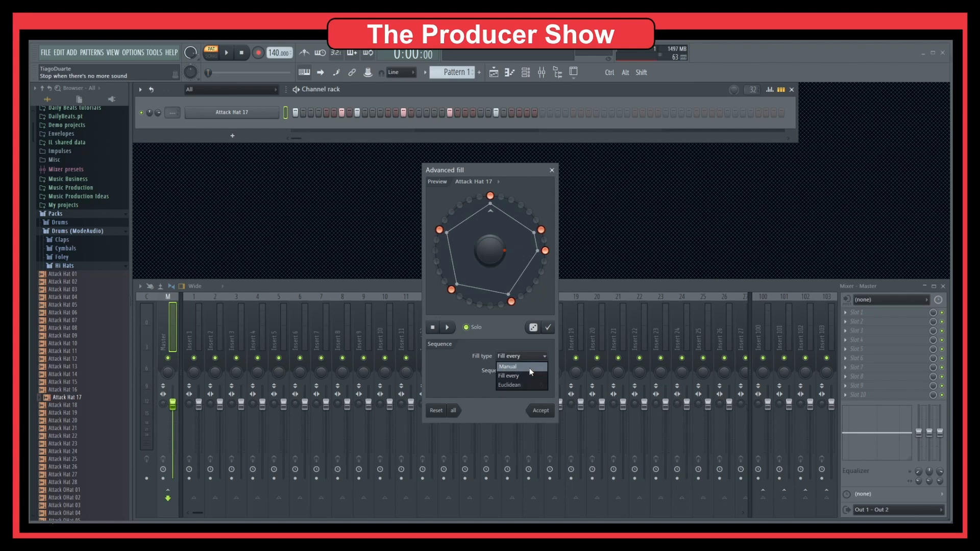
{"action": "left_click", "coordinate": [508, 367]}
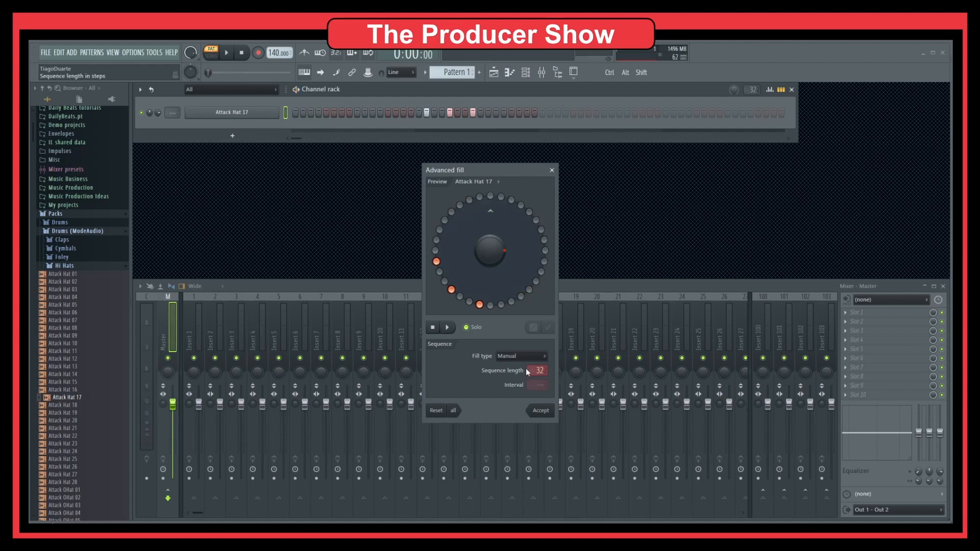
Show the Fill type choices again for the manual hat fill
{"action": "left_click", "coordinate": [520, 355]}
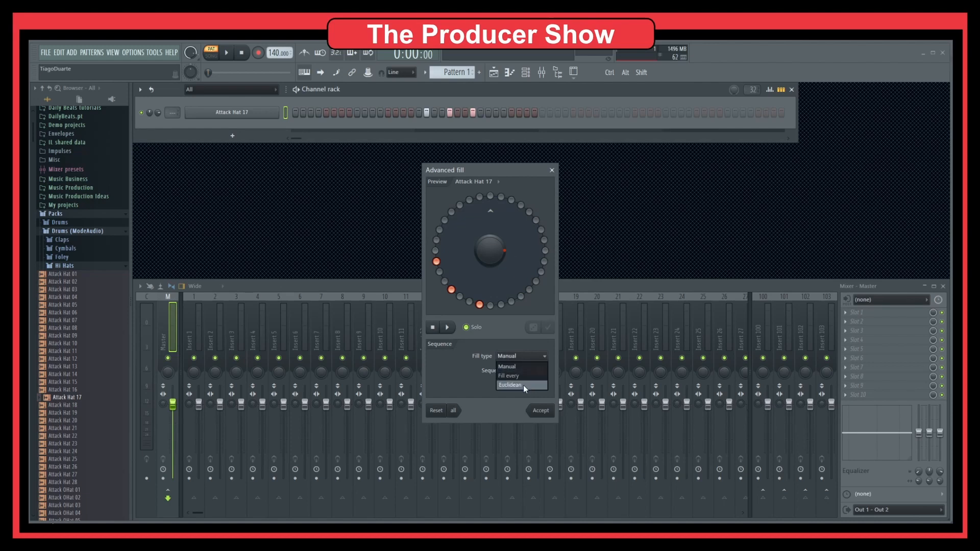
Switch the hat fill to Euclidean, add more hits, and accept the 32-step pattern
{"action": "left_click", "coordinate": [510, 385]}
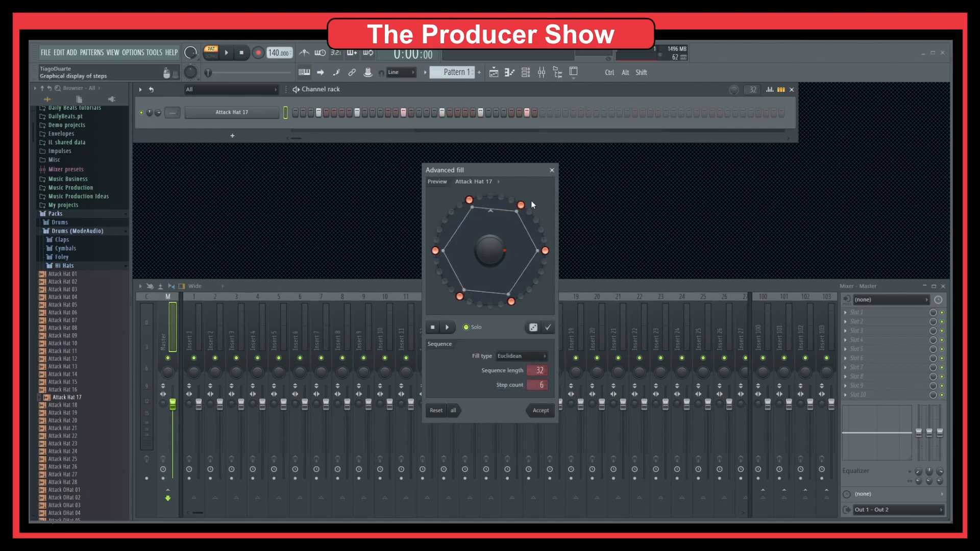
{"action": "left_click_drag", "start_coordinate": [491, 250], "coordinate": [500, 250]}
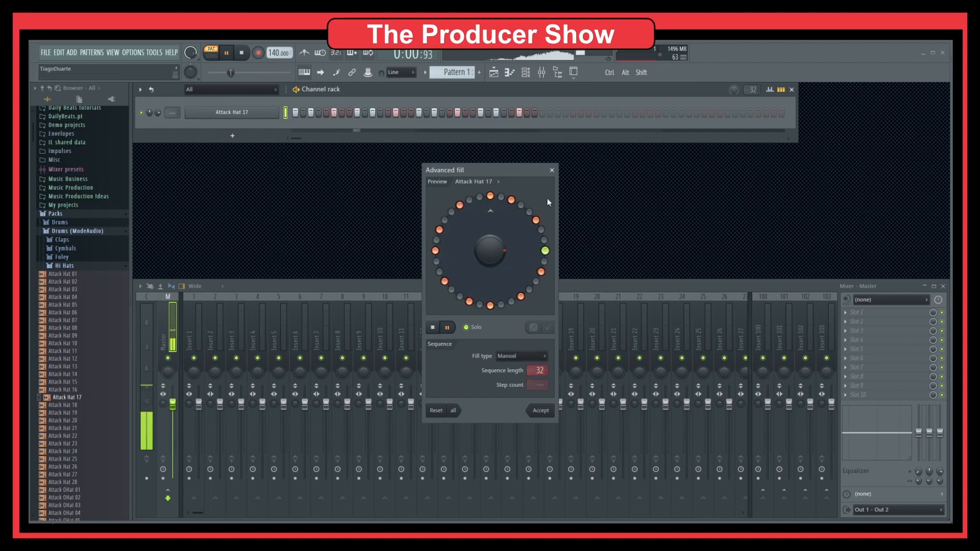
{"action": "left_click", "coordinate": [551, 170]}
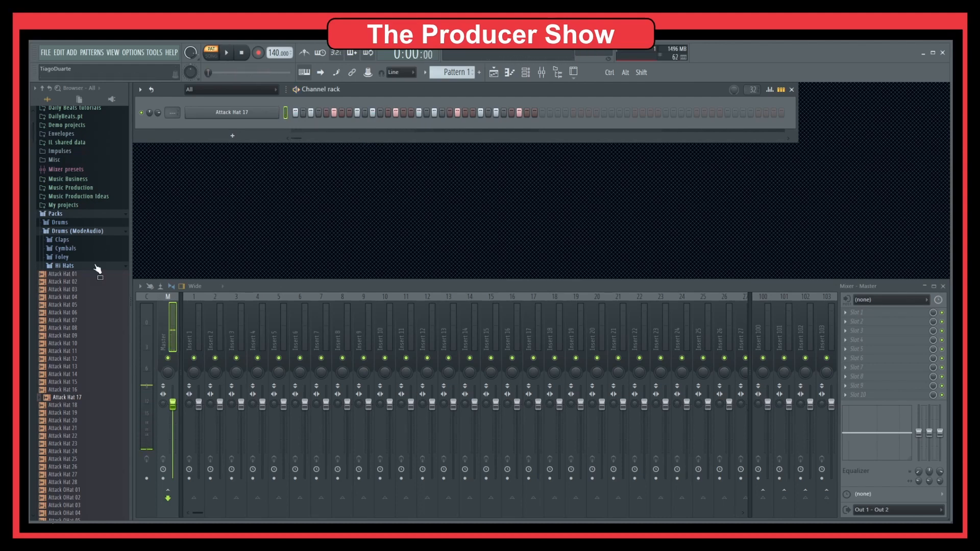
Add Attack Clap 10 from the Claps folder and fill it every 8 steps
{"action": "left_click", "coordinate": [61, 239]}
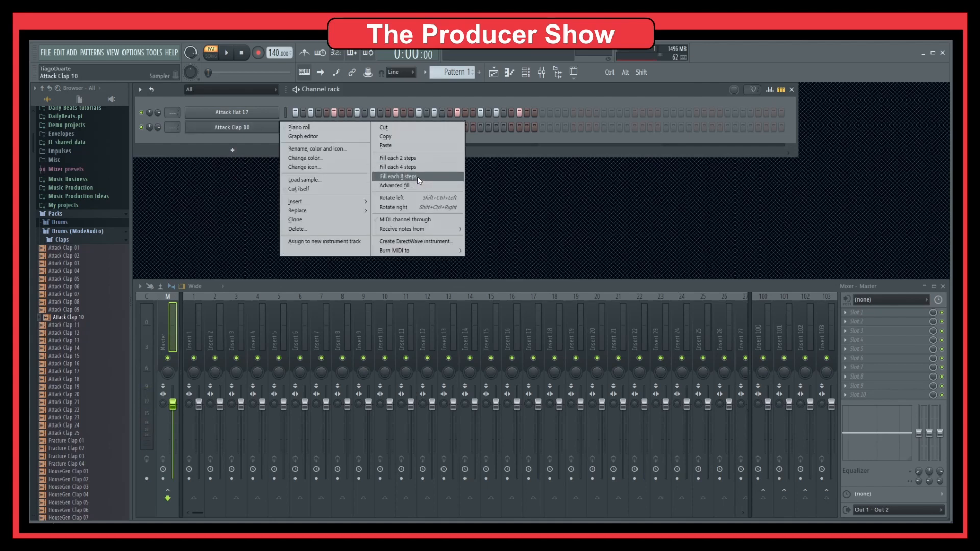
{"action": "left_click", "coordinate": [397, 176]}
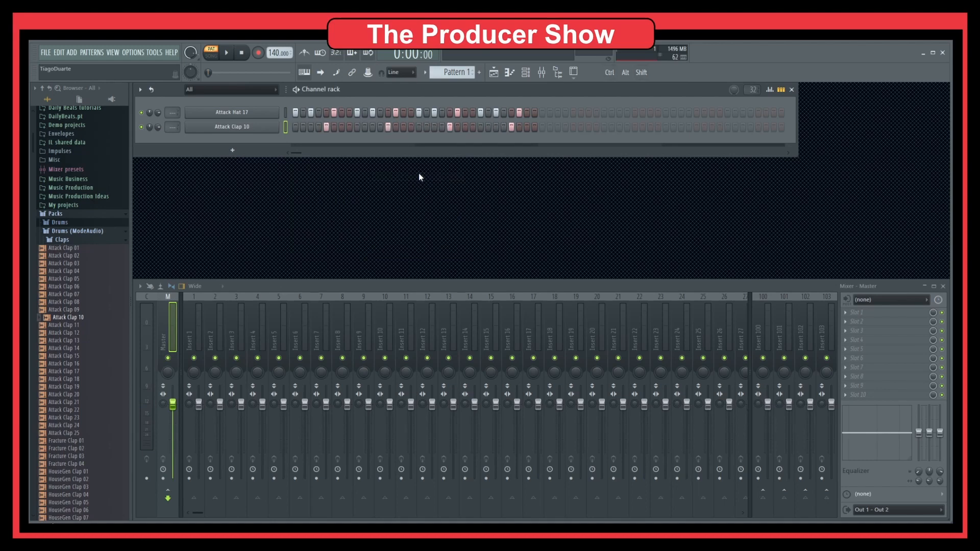
{"action": "mouse_move", "coordinate": [414, 157]}
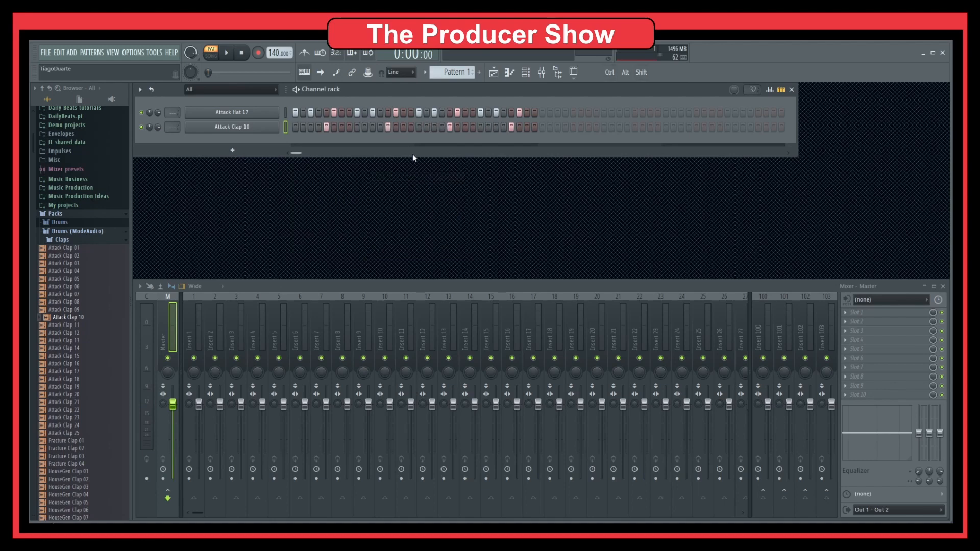
Lower the tempo from 140 to 110 BPM and play the hat and clap pattern
{"action": "left_click", "coordinate": [227, 53]}
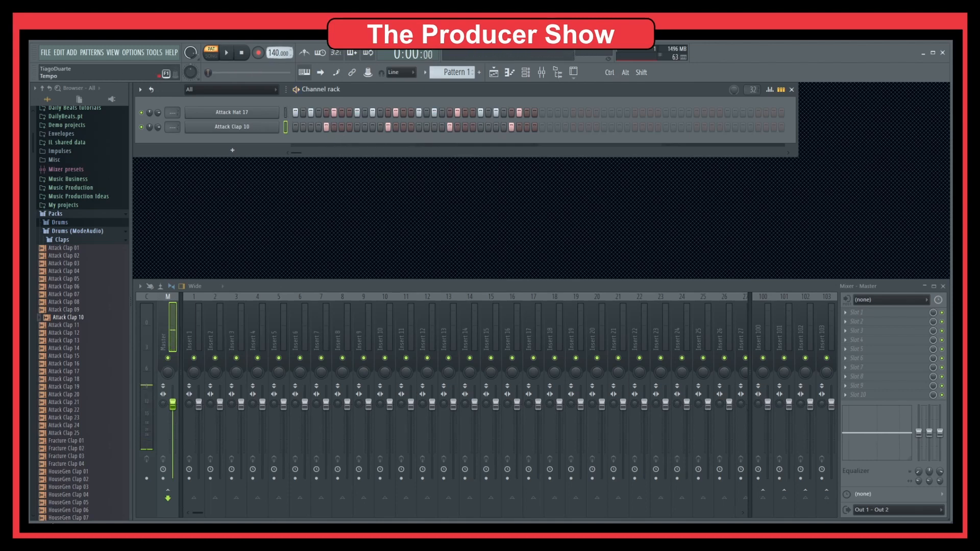
{"action": "left_click_drag", "start_coordinate": [275, 52], "coordinate": [275, 75]}
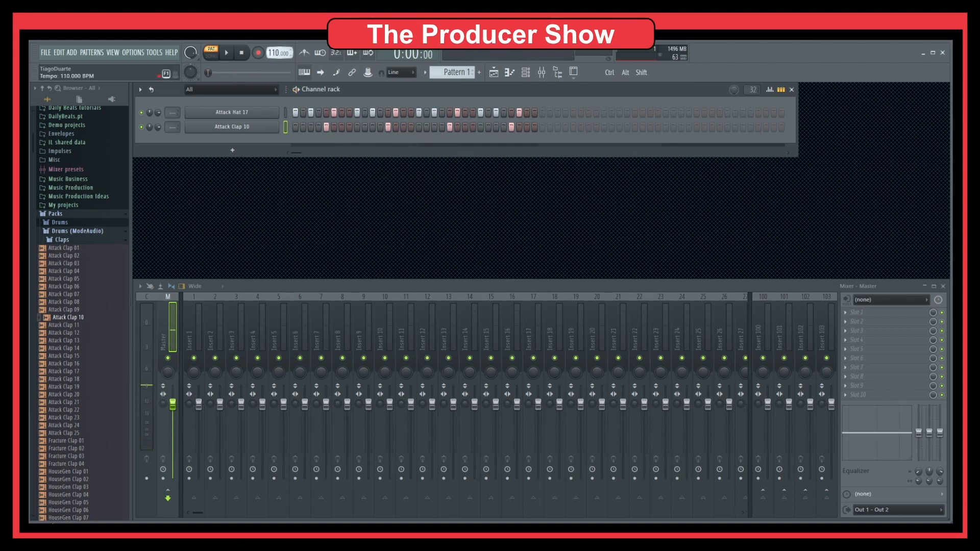
{"action": "left_click", "coordinate": [226, 53]}
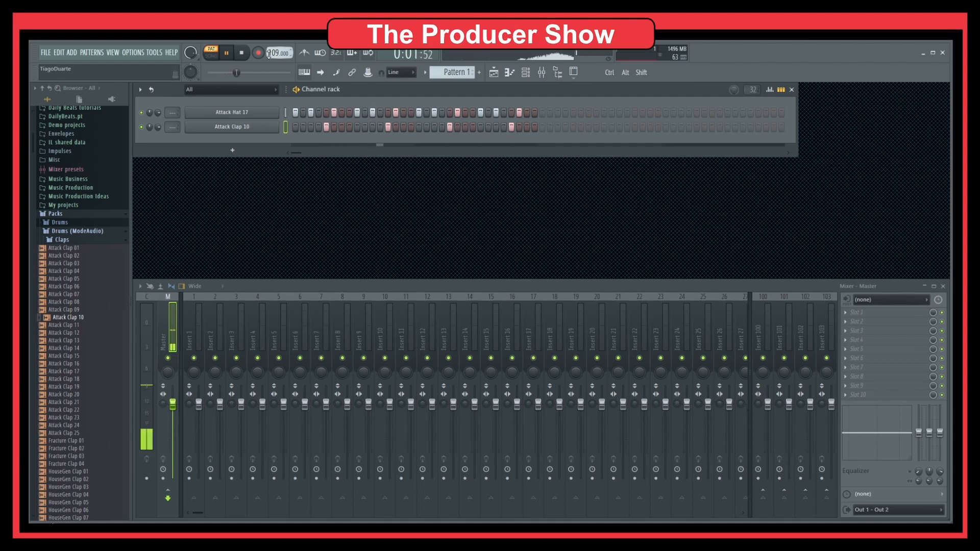